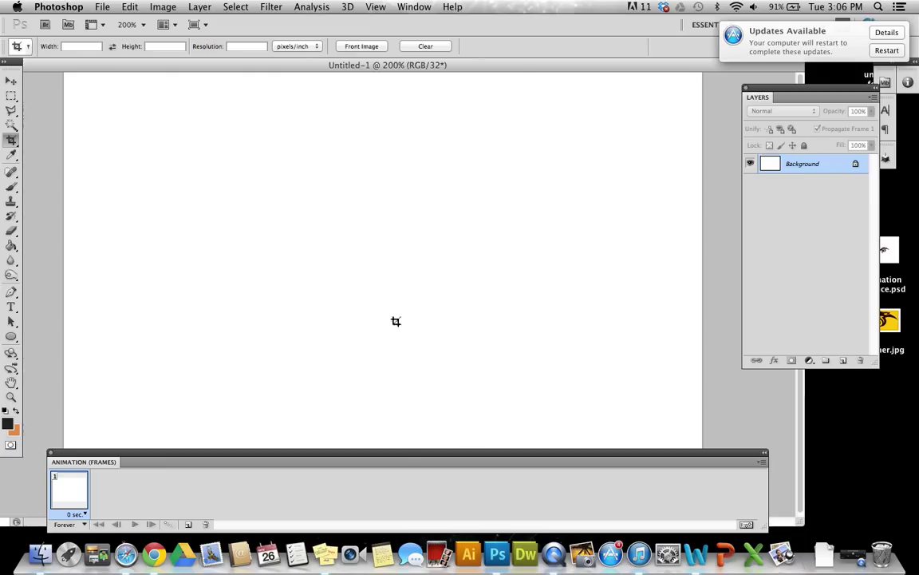
pyautogui.moveTo(296, 230)
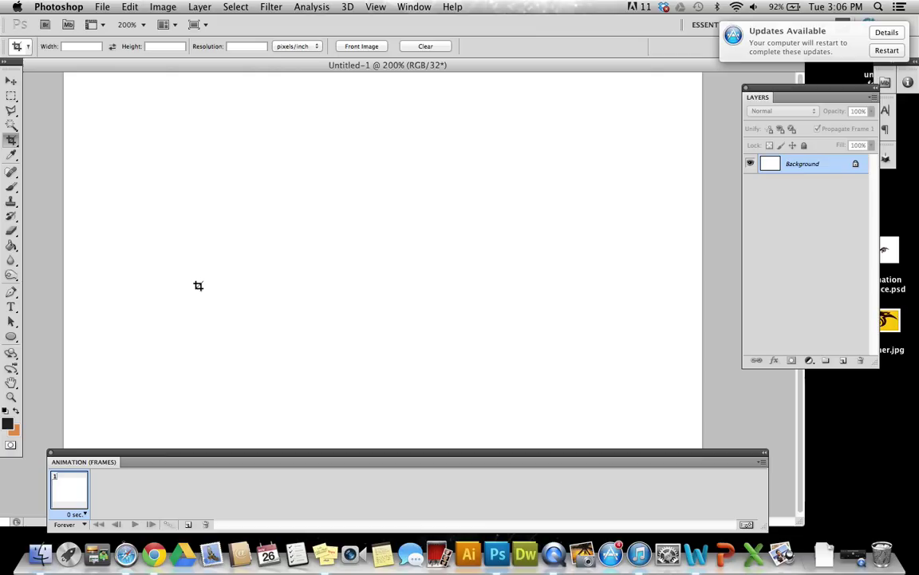
pyautogui.moveTo(44, 156)
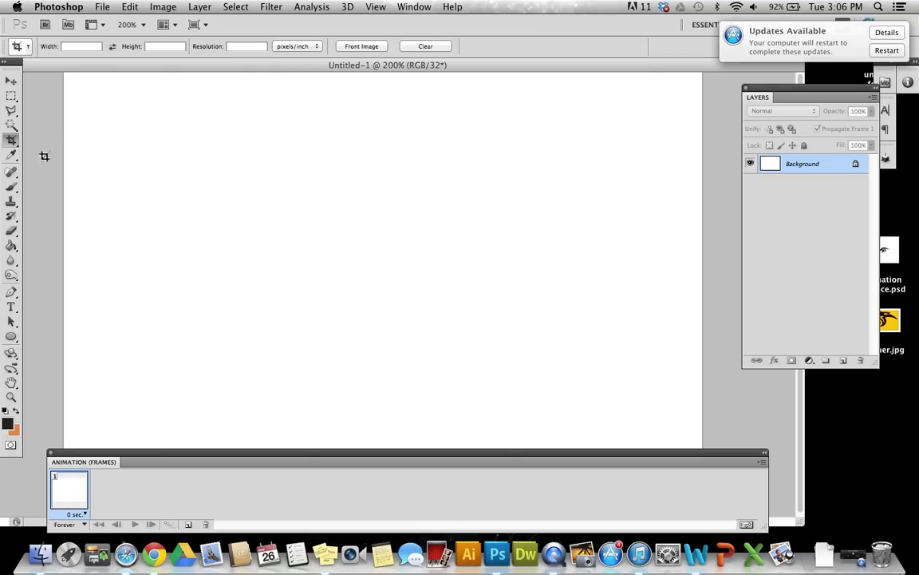
pyautogui.moveTo(704, 120)
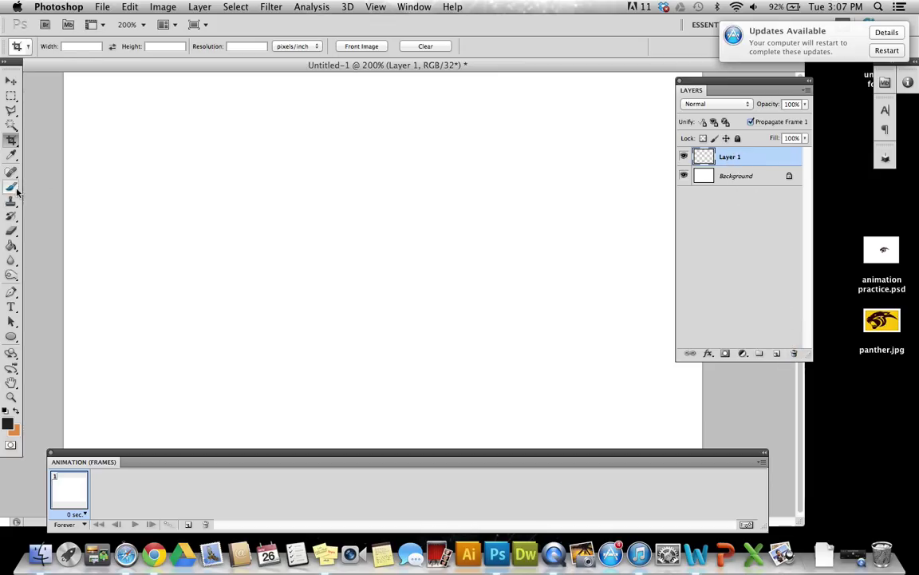
# Brush a black hand-drawn 'Hello' on Layer 1, retracing it slightly differently on Layers 2 and 3
pyautogui.click(11, 188)
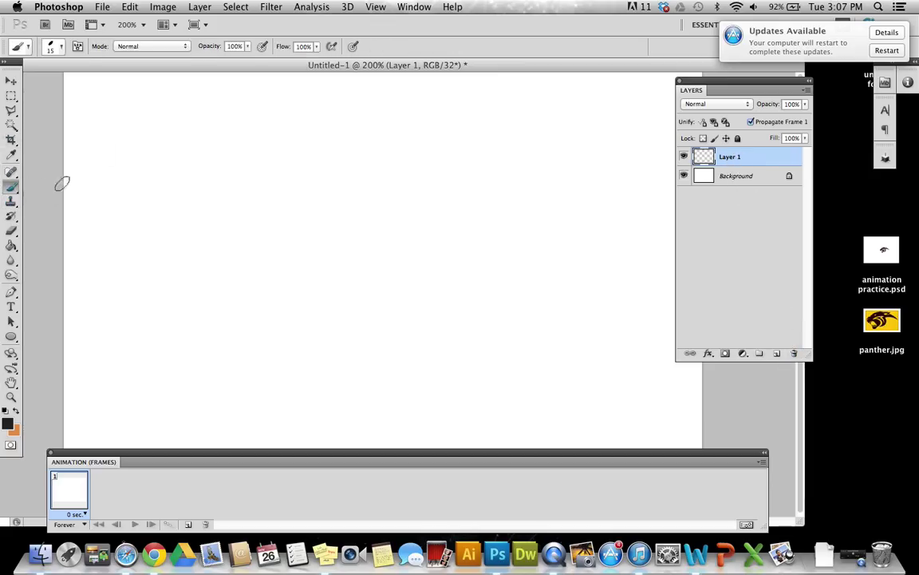
pyautogui.moveTo(168, 148); pyautogui.dragTo(176, 327)
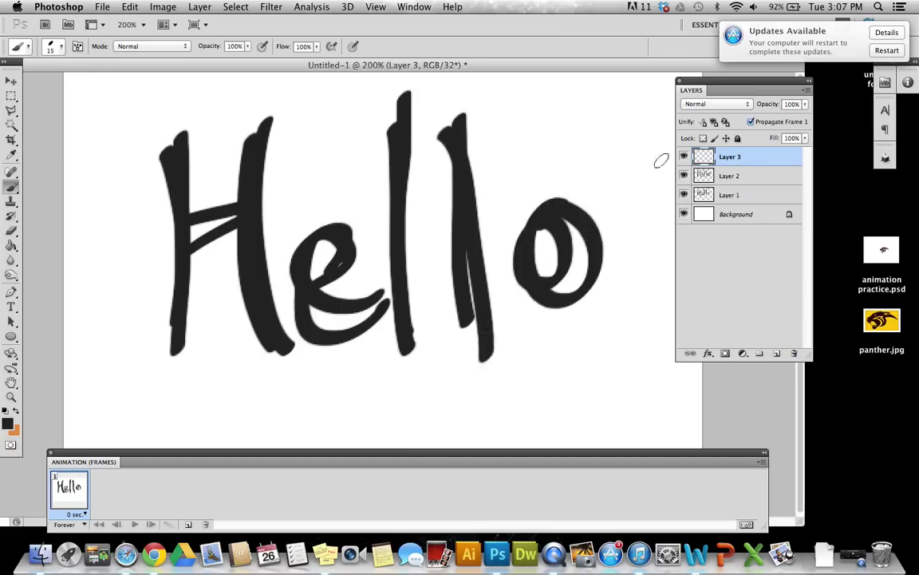
pyautogui.moveTo(159, 132); pyautogui.dragTo(157, 383)
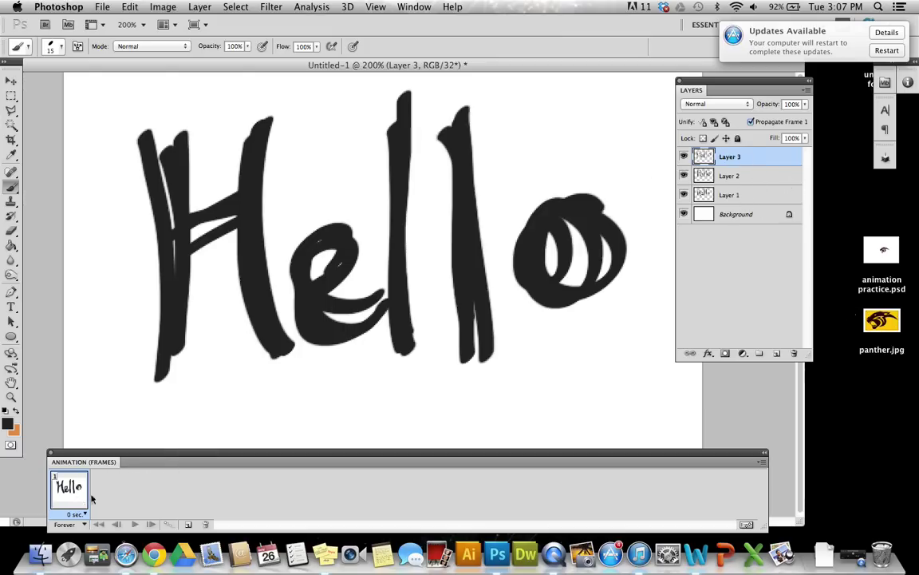
pyautogui.moveTo(176, 499)
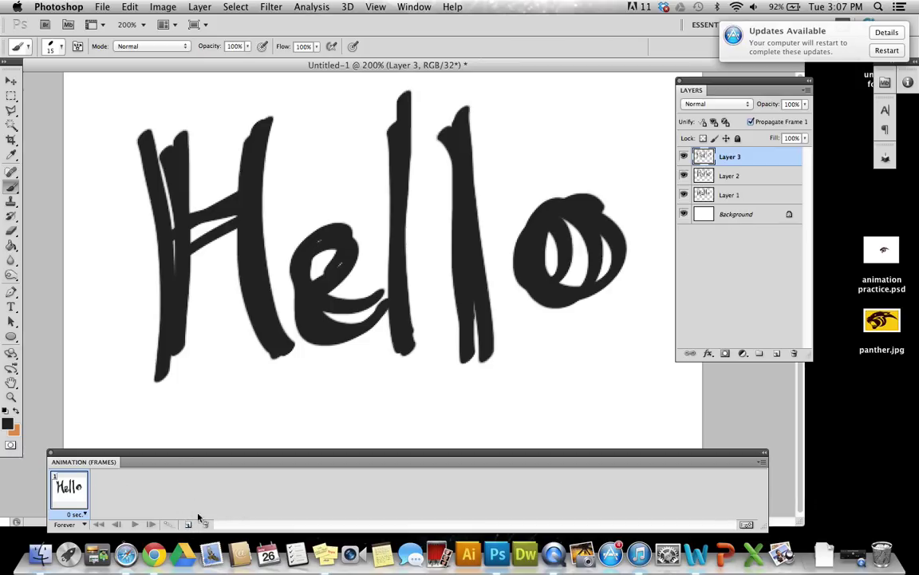
# Duplicate the animation frame twice, return to frame 1, and delete the stray empty layers
pyautogui.click(188, 524)
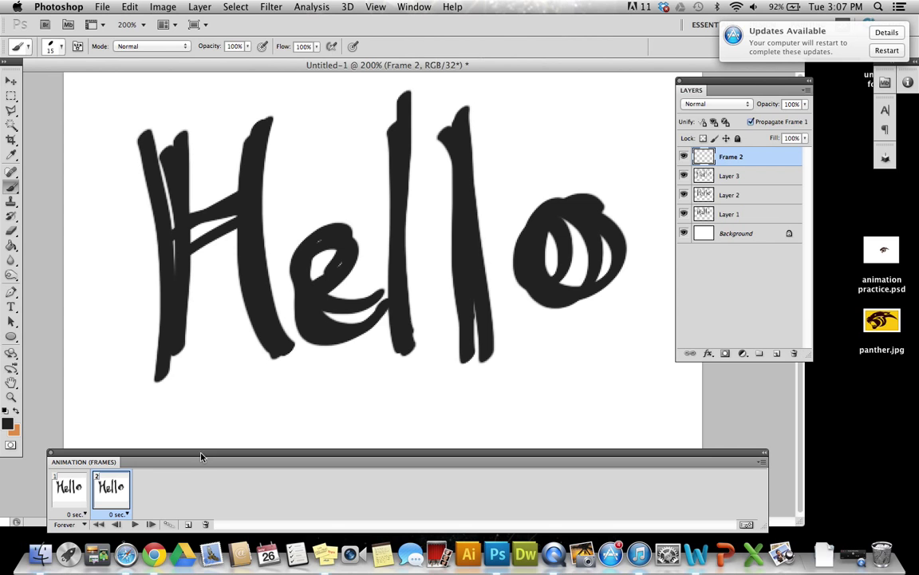
pyautogui.click(188, 524)
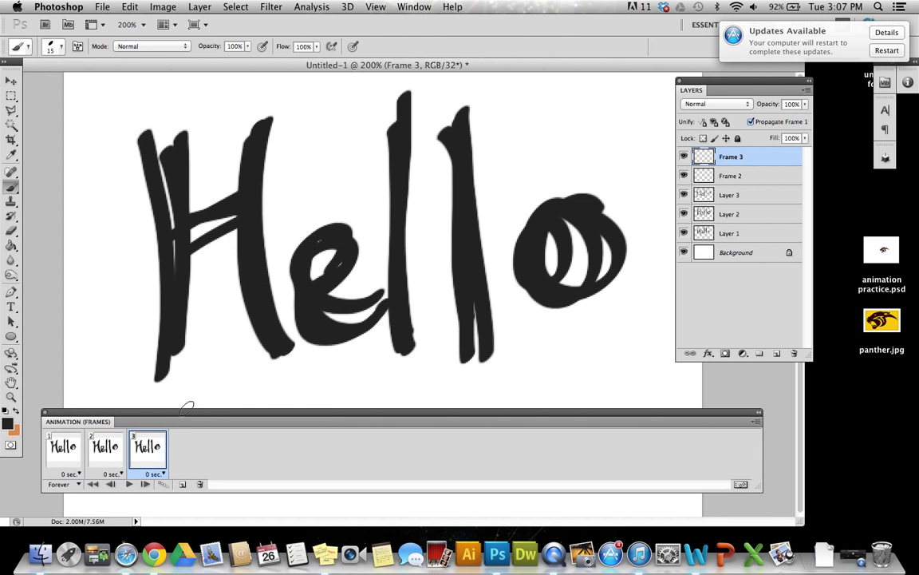
pyautogui.click(62, 446)
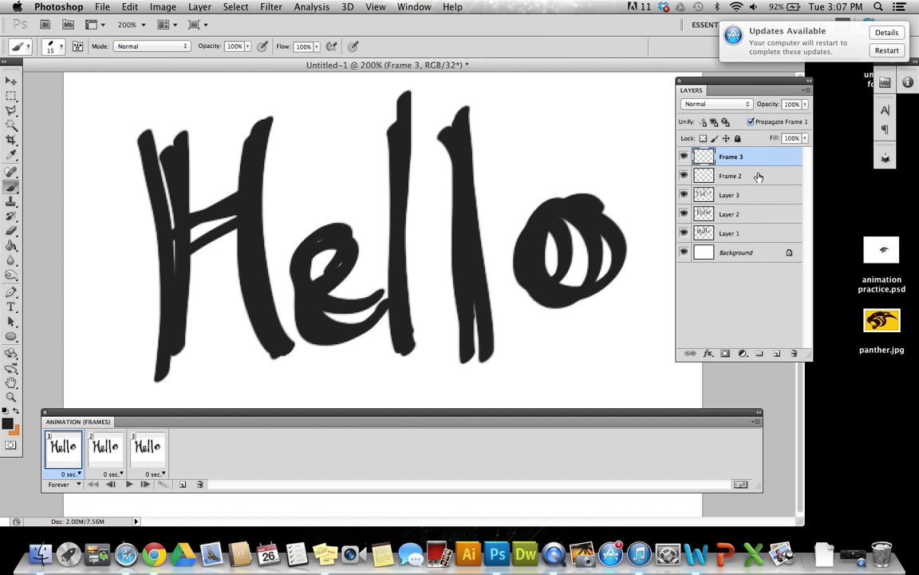
pyautogui.click(730, 175)
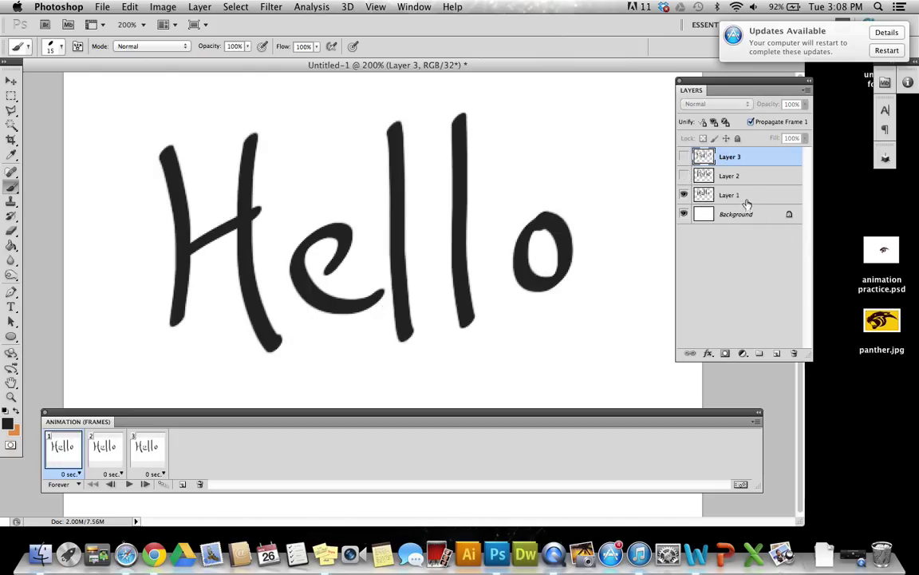
# Show Layers 1, 2 and 3 on frames 1, 2 and 3 respectively, then play the animation
pyautogui.click(104, 446)
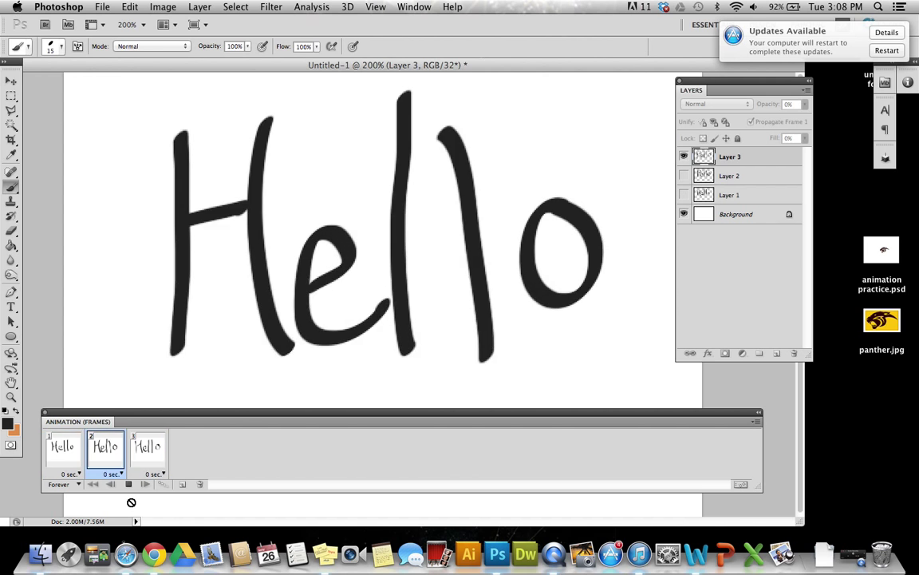
pyautogui.click(63, 447)
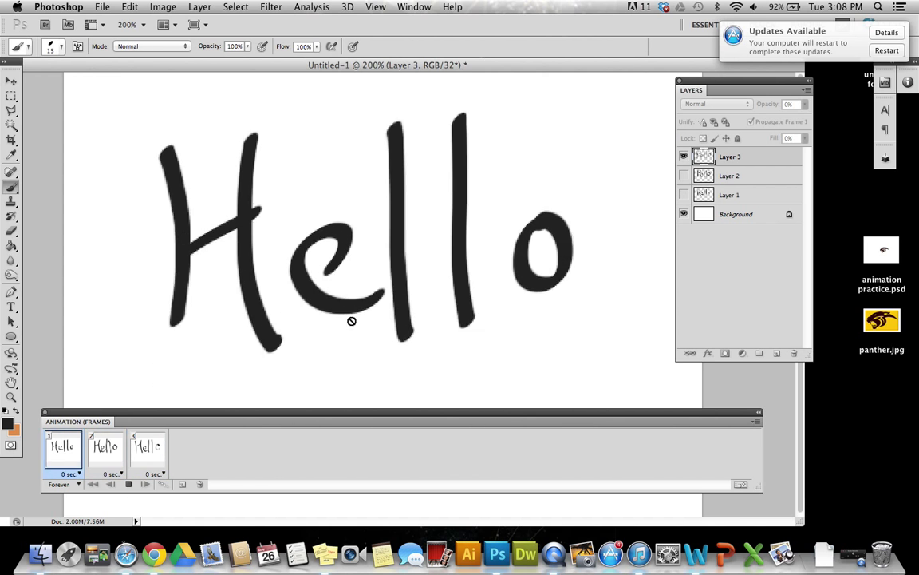
pyautogui.click(105, 447)
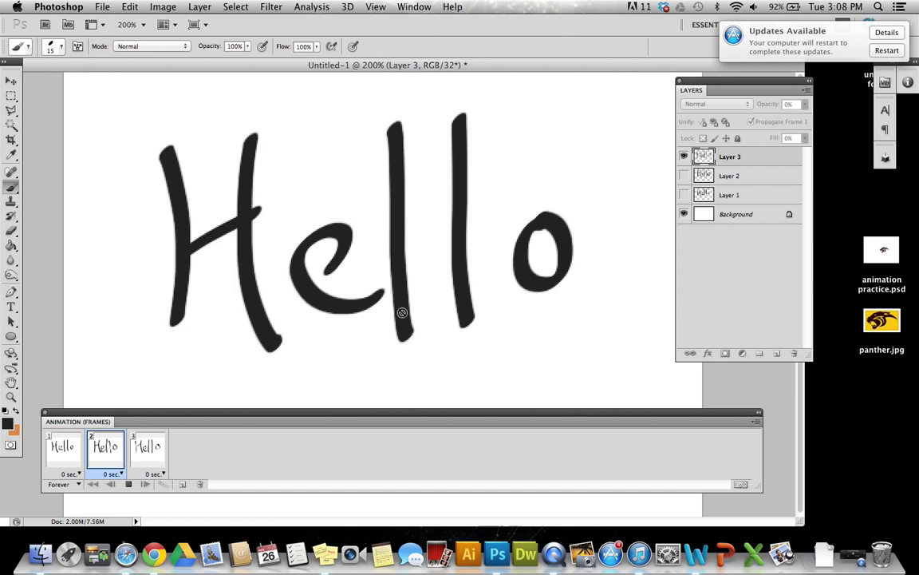
pyautogui.click(146, 447)
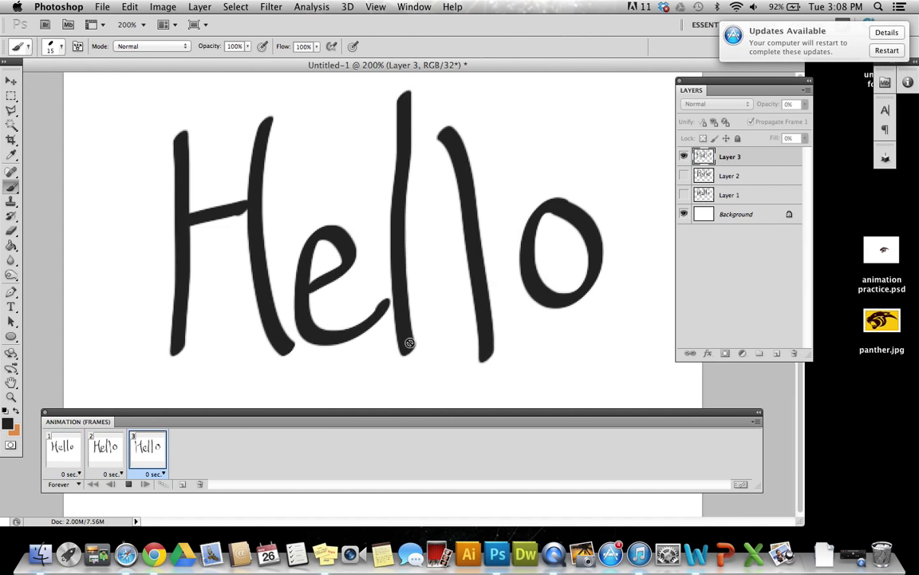
pyautogui.click(62, 447)
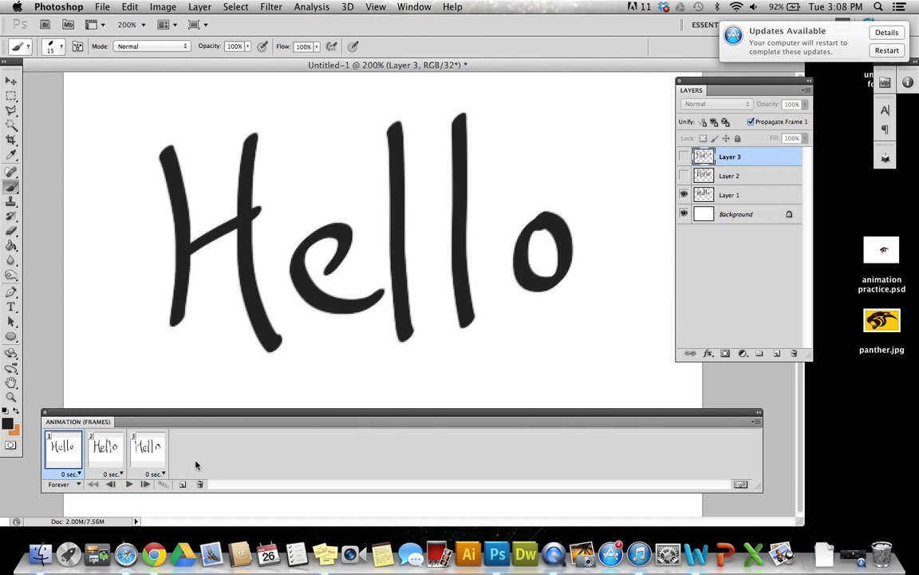
pyautogui.click(735, 213)
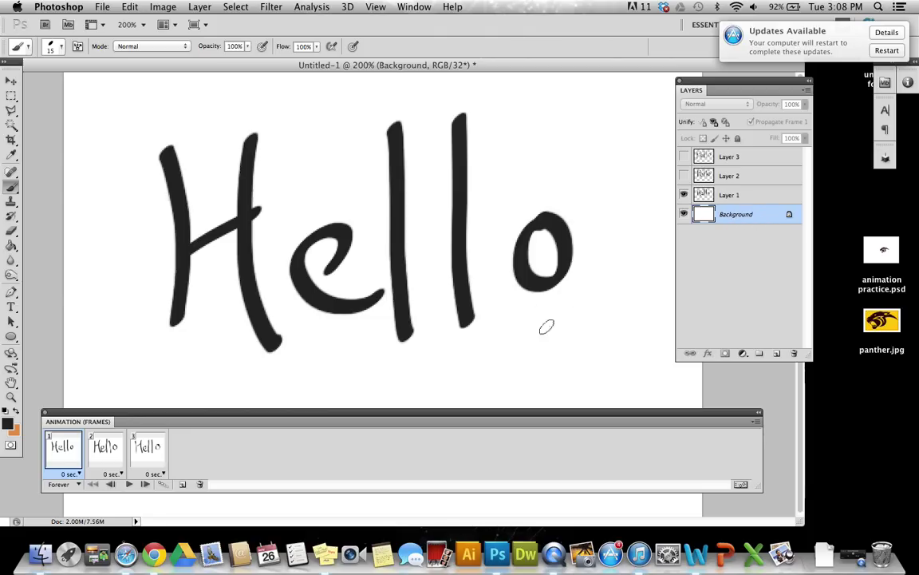
# Add Layer 4 above the Background and set the foreground paint colour to magenta
pyautogui.click(777, 353)
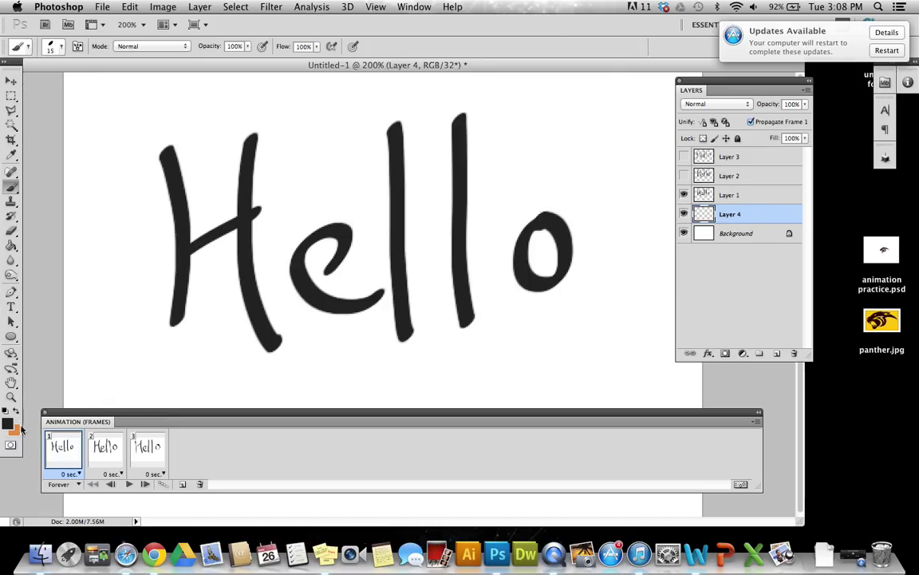
pyautogui.click(7, 425)
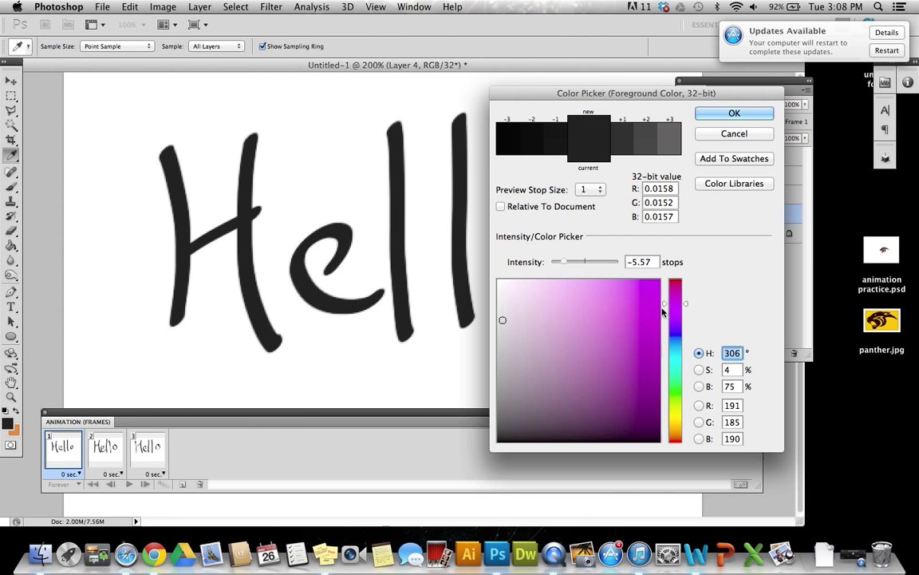
pyautogui.click(647, 348)
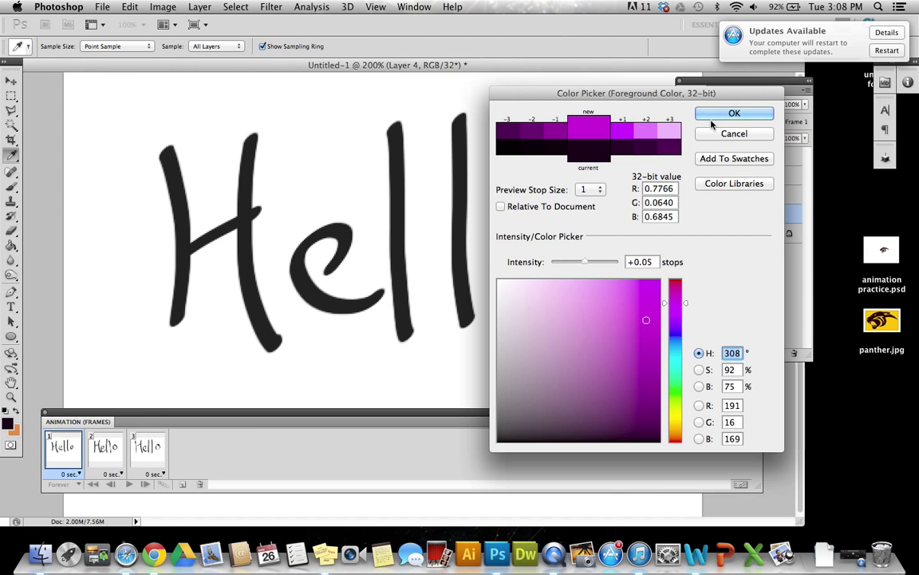
pyautogui.click(735, 113)
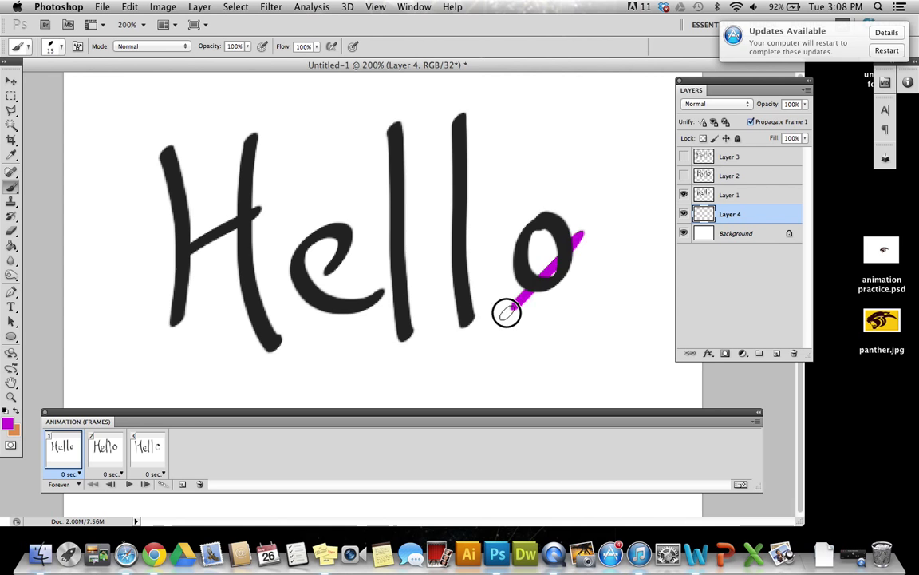
# Scribble magenta behind the Hello on Layer 4, adding Layers 5 and 6 for more scribbles
pyautogui.moveTo(507, 311); pyautogui.dragTo(315, 272)
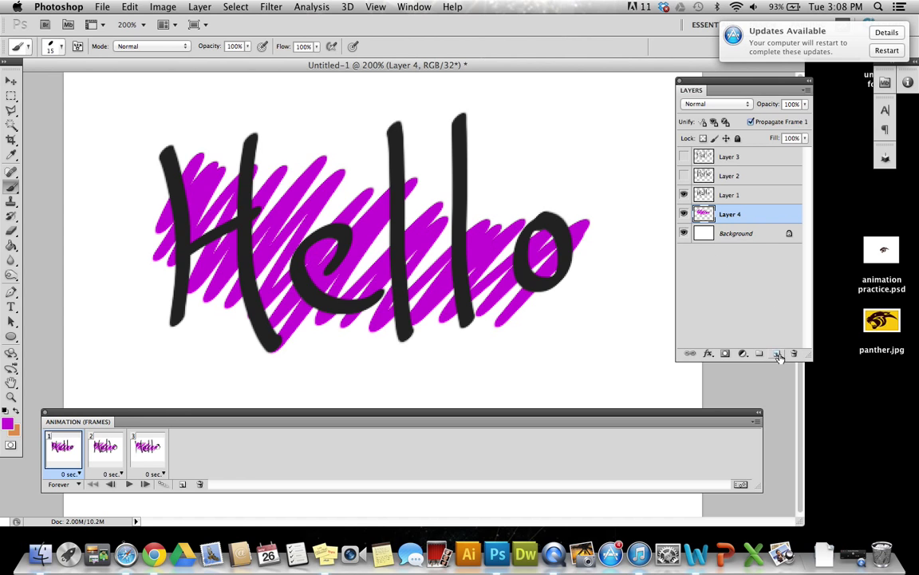
pyautogui.click(776, 353)
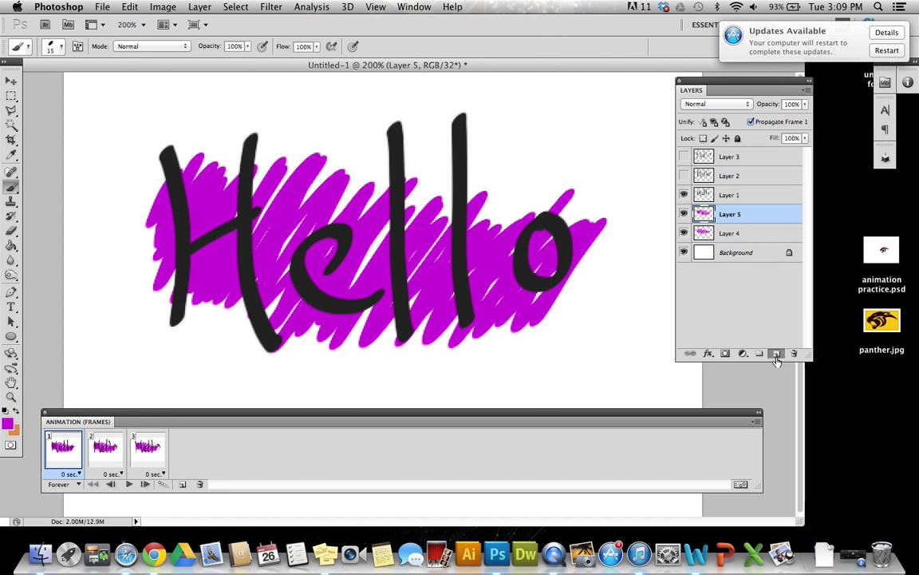
pyautogui.click(775, 353)
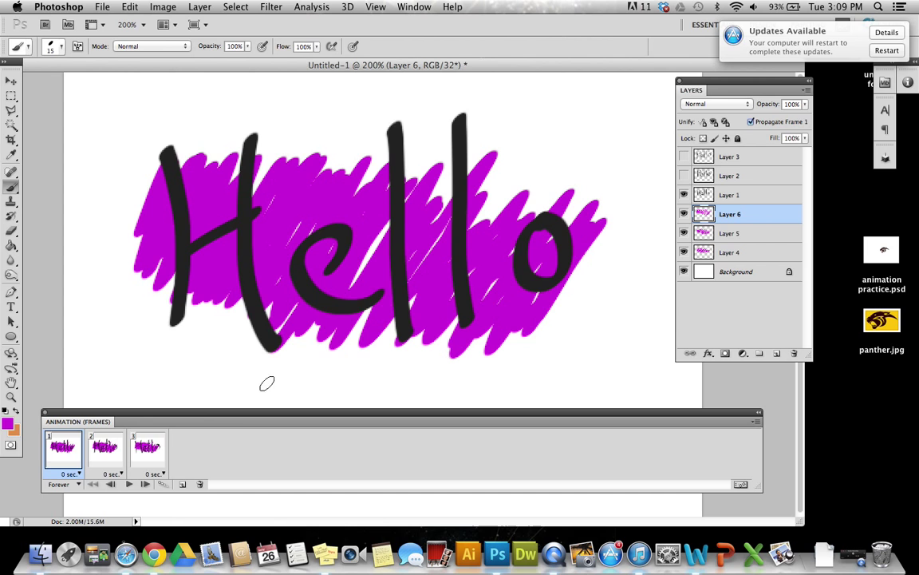
pyautogui.moveTo(86, 457)
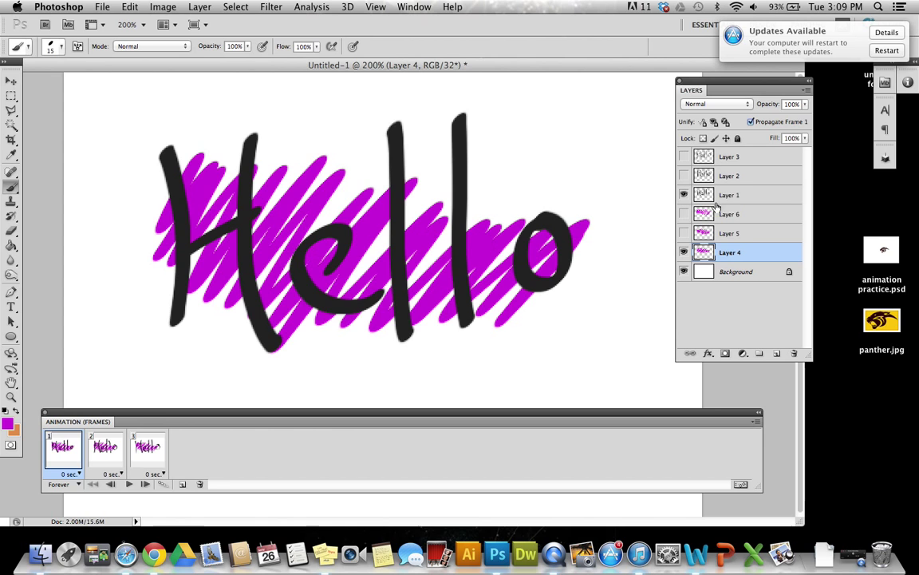
# Pair frame 1 with the Layer 4 scribble and frame 2 with Layer 5
pyautogui.click(105, 447)
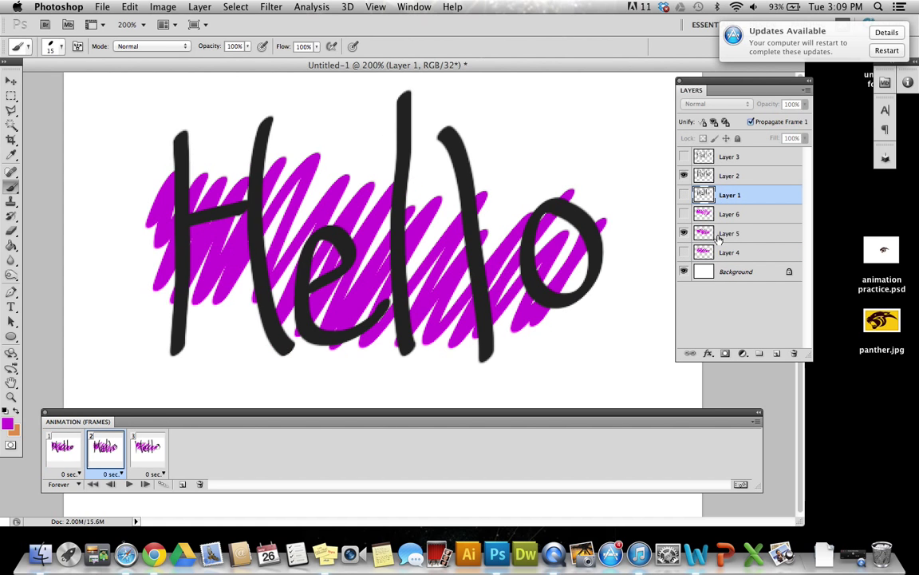
pyautogui.click(148, 450)
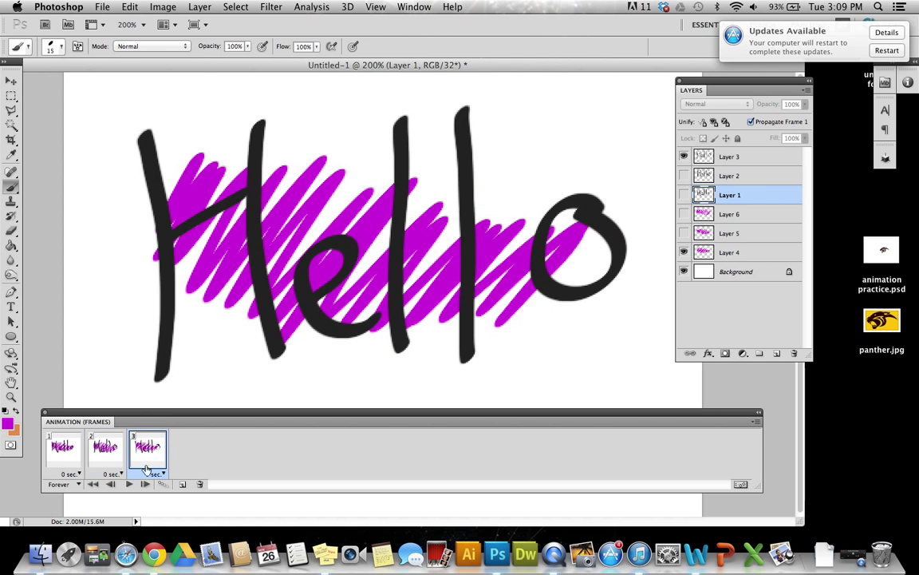